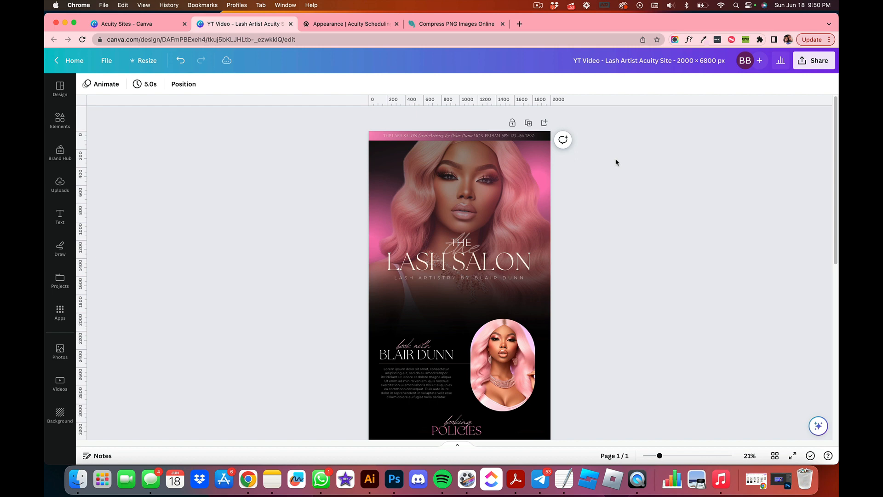
- Check the compressed image result, then return to Canva and review the Lash Salon design
{"action": "scroll", "scroll_direction": "down", "scroll_amount": 3}
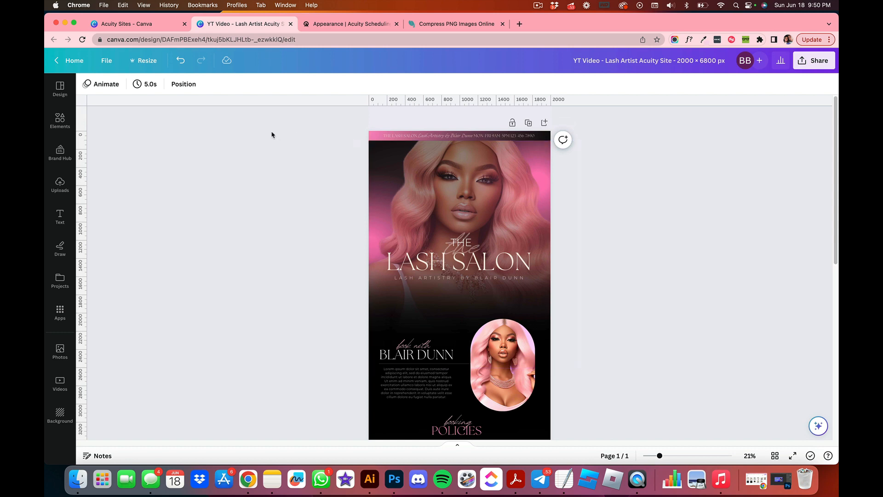
{"action": "mouse_move", "coordinate": [314, 177]}
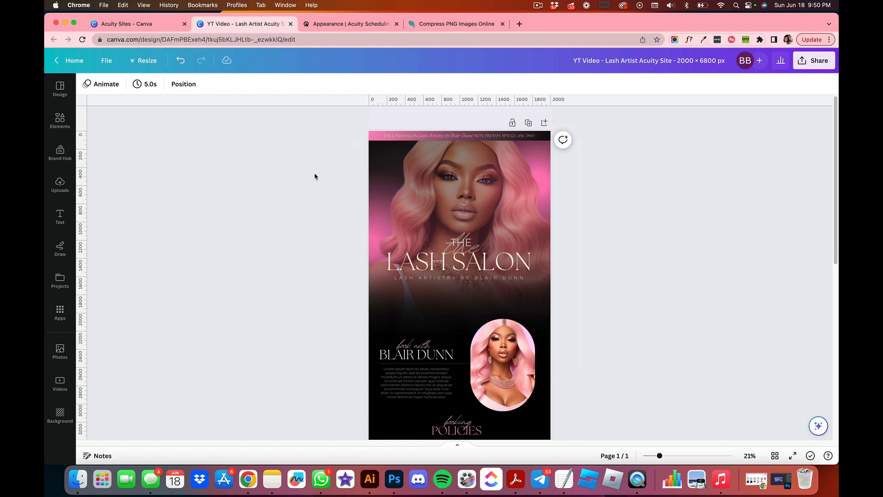
{"action": "scroll", "scroll_direction": "down", "scroll_amount": 3}
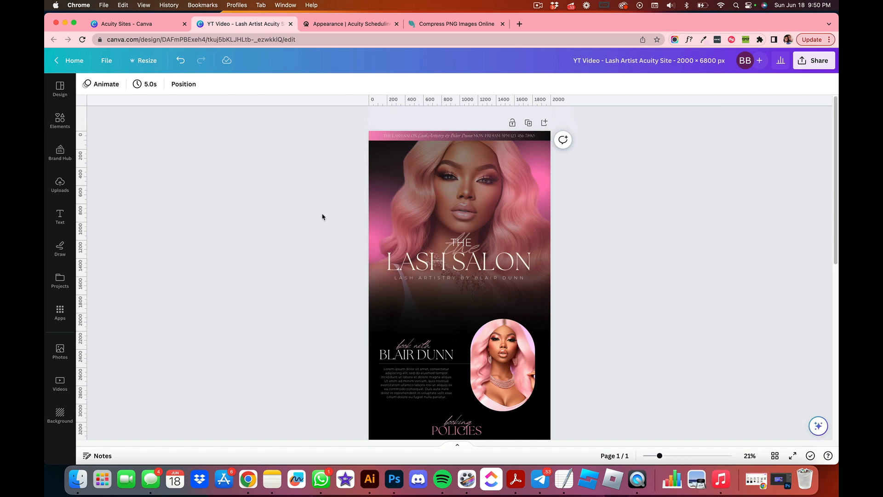
{"action": "mouse_move", "coordinate": [336, 219]}
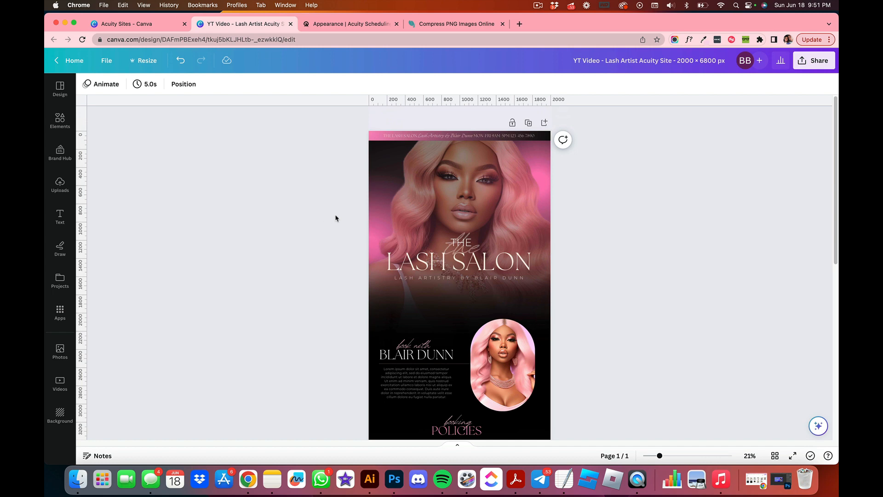
{"action": "left_click", "coordinate": [456, 24]}
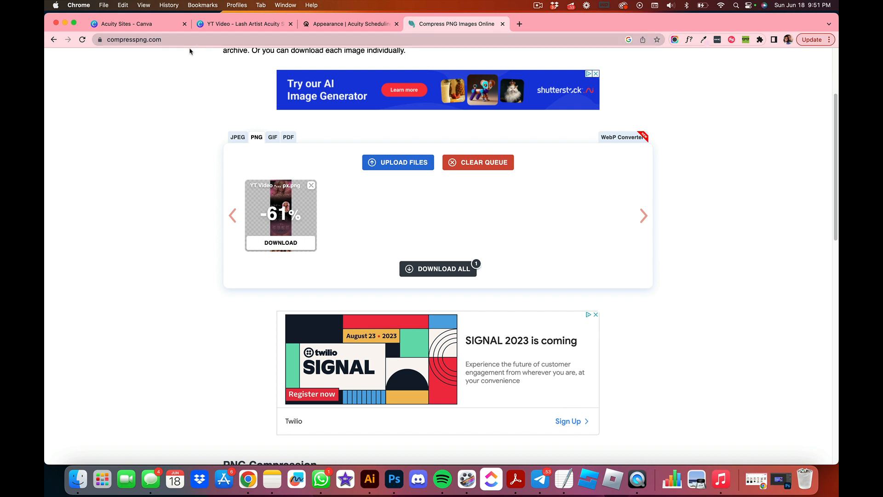
{"action": "left_click", "coordinate": [244, 24]}
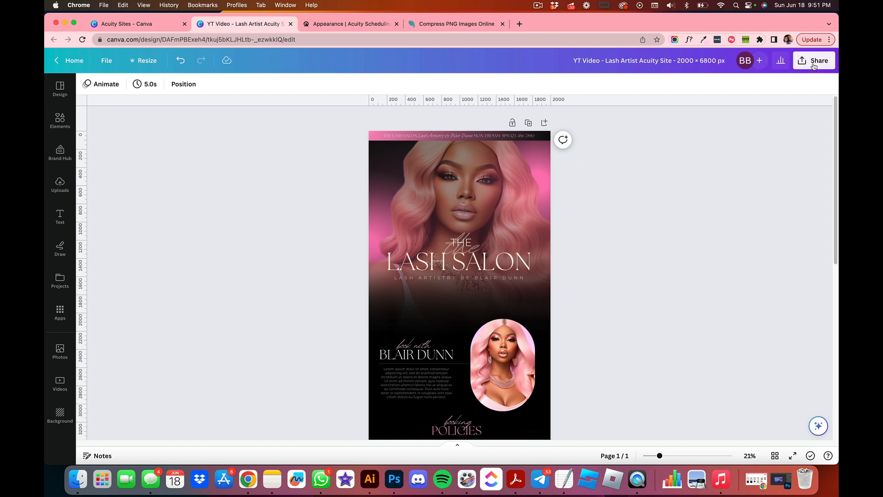
{"action": "left_click", "coordinate": [813, 61]}
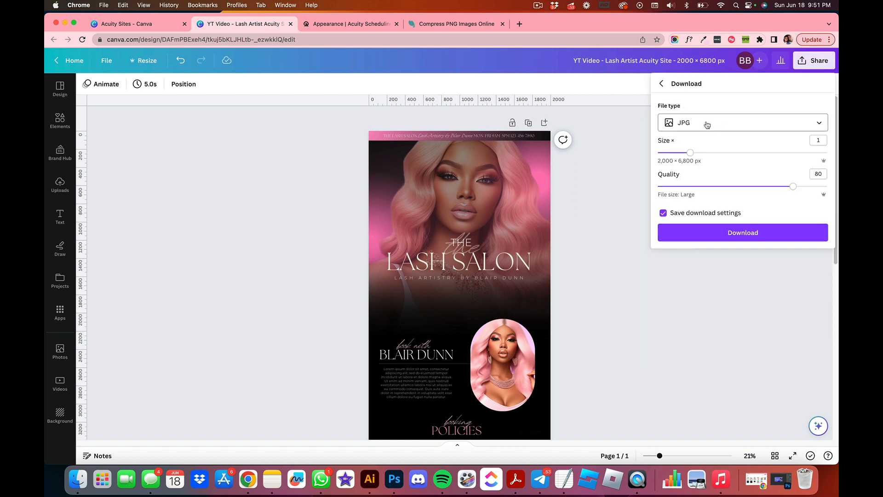
{"action": "mouse_move", "coordinate": [636, 185]}
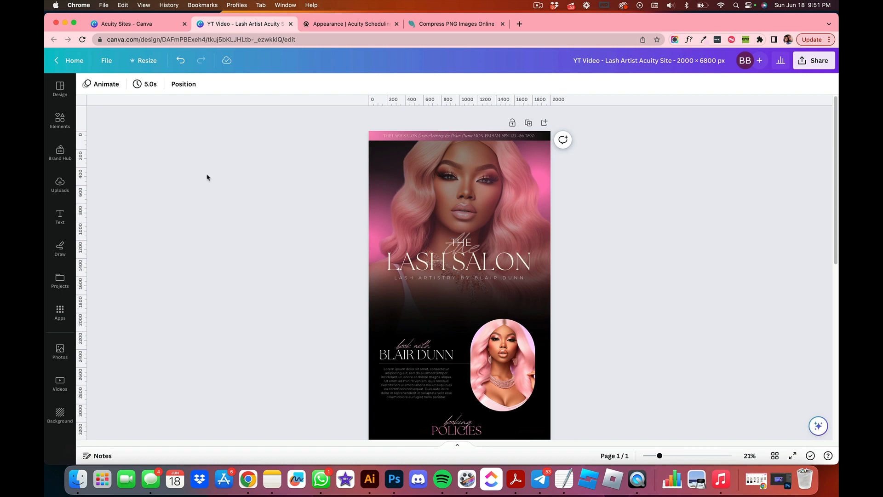
{"action": "left_click", "coordinate": [502, 365]}
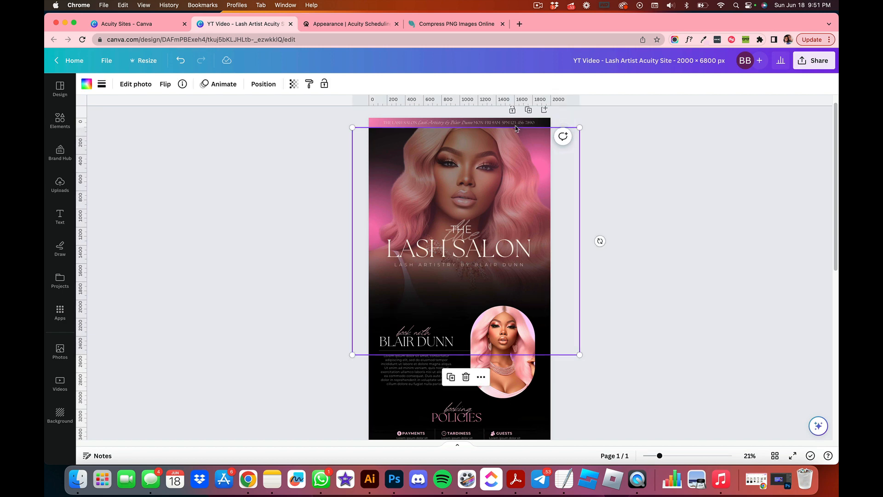
{"action": "mouse_move", "coordinate": [499, 170]}
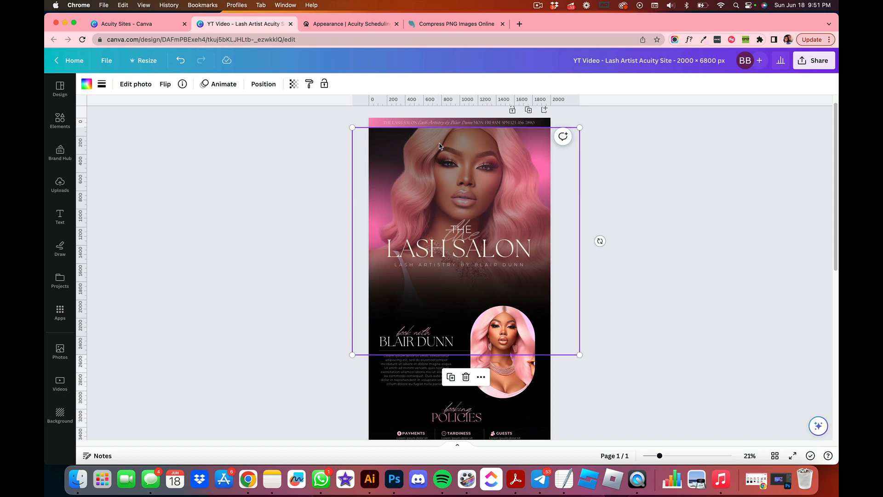
{"action": "mouse_move", "coordinate": [477, 180]}
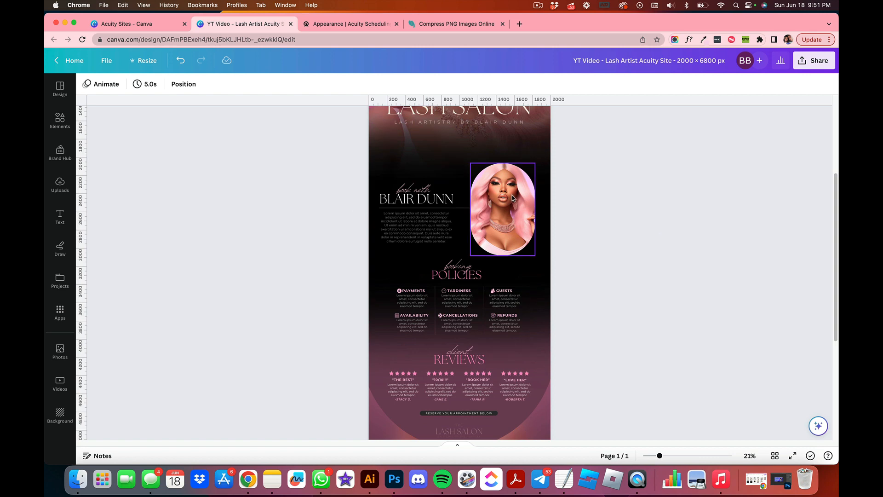
{"action": "scroll", "scroll_direction": "down", "scroll_amount": 3}
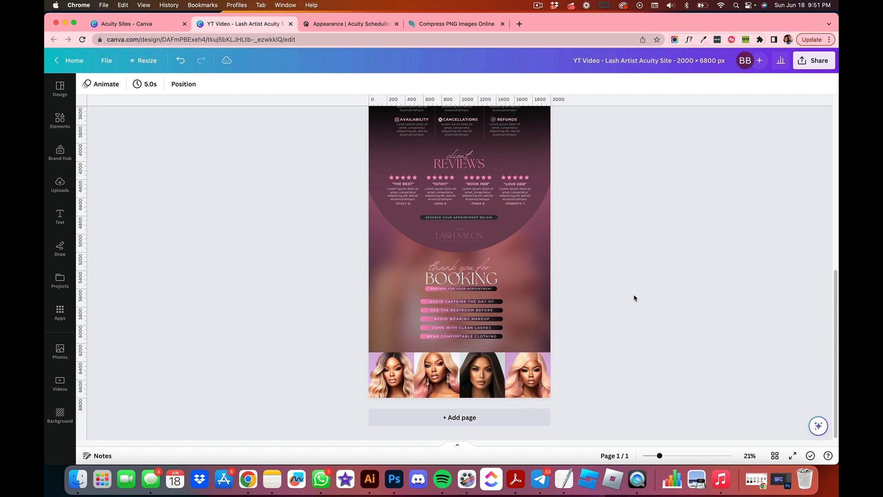
{"action": "scroll", "scroll_direction": "up", "scroll_amount": 3}
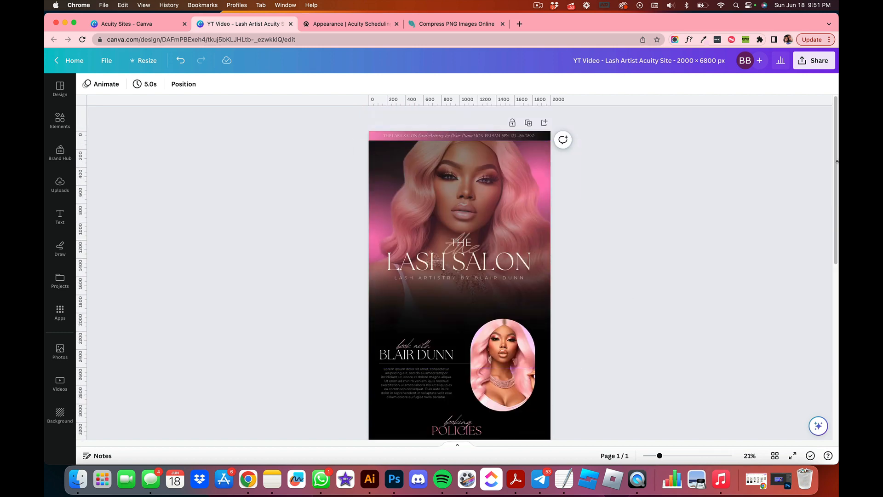
{"action": "mouse_move", "coordinate": [367, 53]}
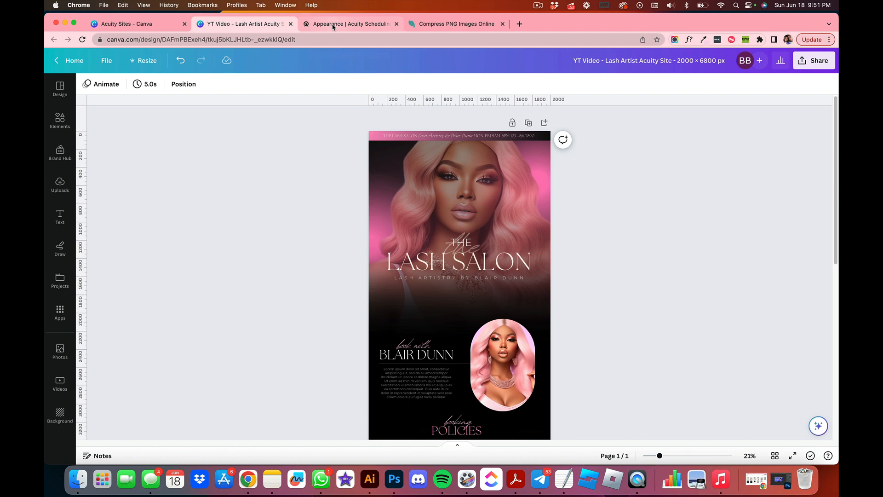
- Download the whole Lash Salon design as a JPG from Canva's Share menu
{"action": "left_click", "coordinate": [814, 60]}
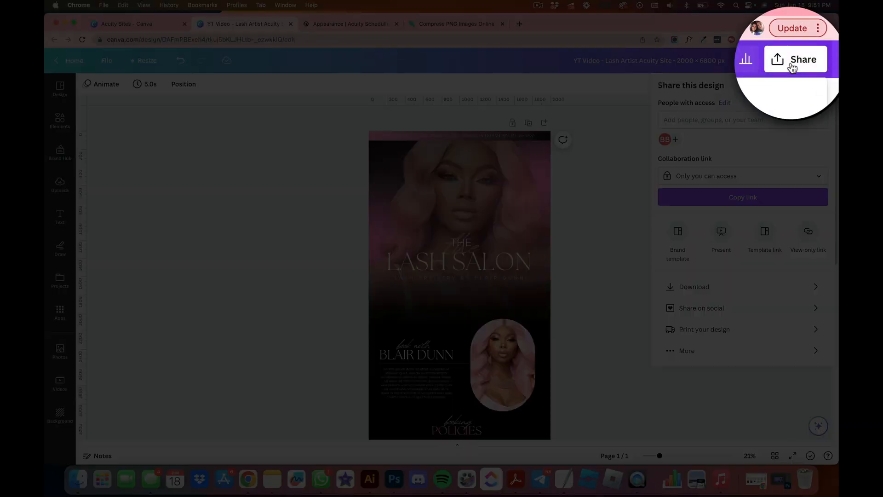
{"action": "left_click", "coordinate": [694, 287]}
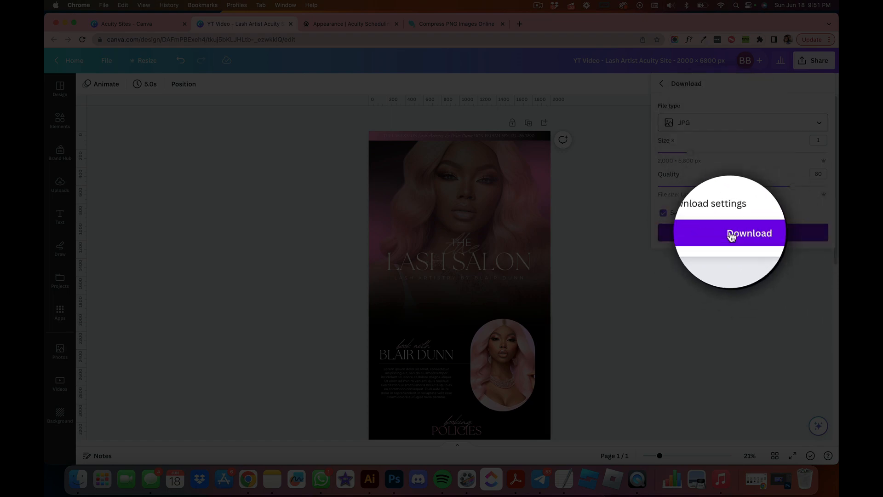
{"action": "left_click", "coordinate": [749, 233]}
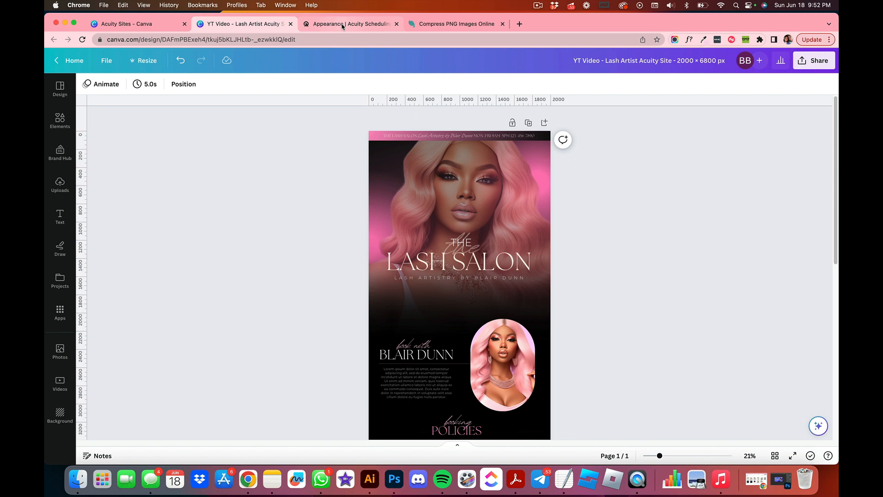
- In Acuity's Customize Appearance, insert the Lash Salon banner into Scheduling Instructions and save changes
{"action": "left_click", "coordinate": [351, 24]}
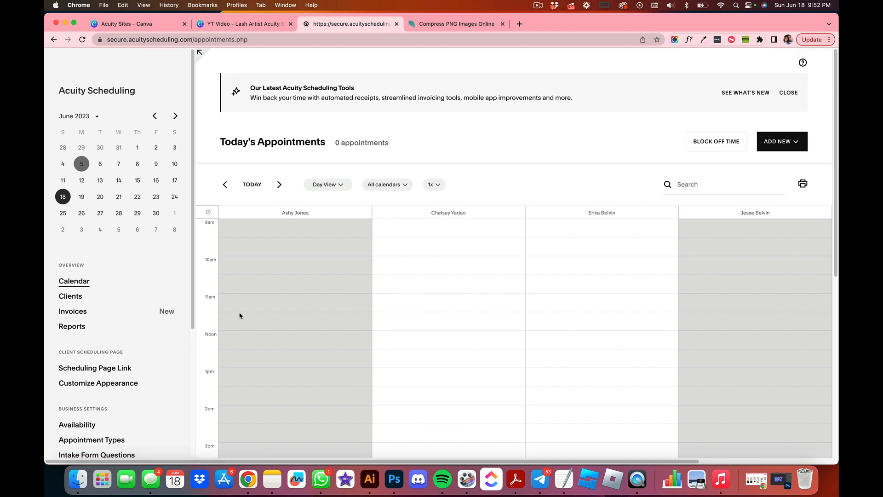
{"action": "mouse_move", "coordinate": [64, 310]}
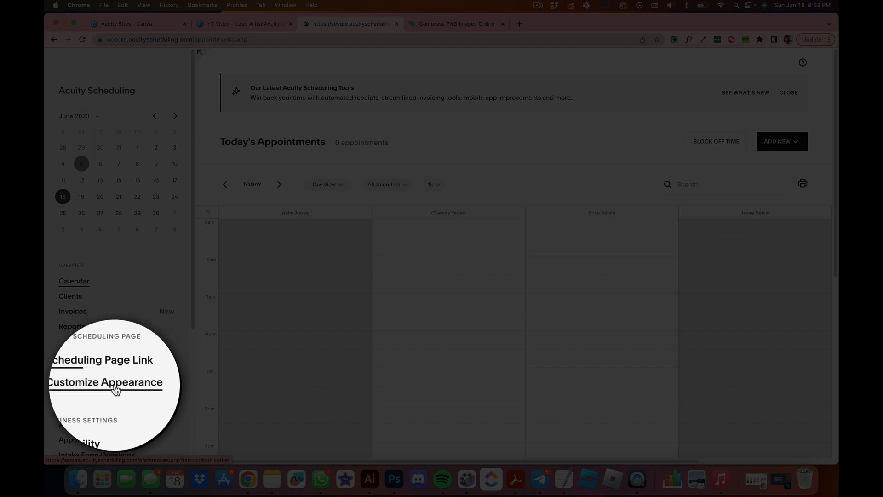
{"action": "left_click", "coordinate": [105, 382]}
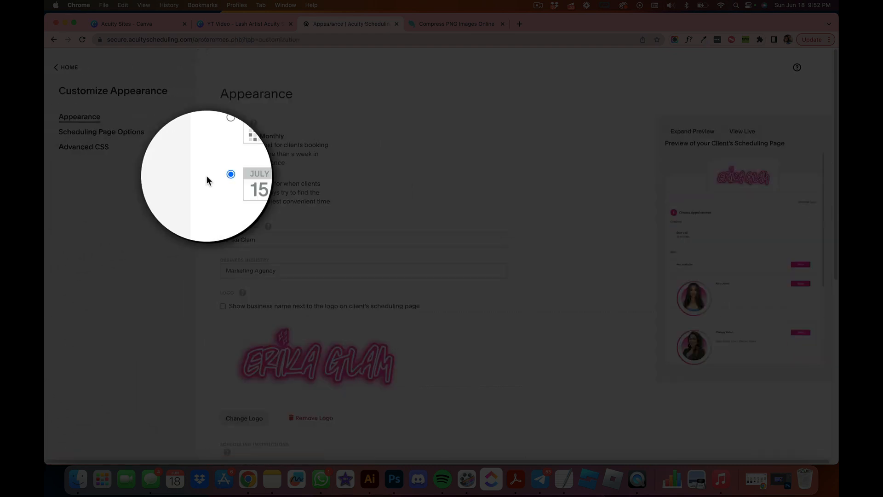
{"action": "scroll", "scroll_direction": "down", "scroll_amount": 3}
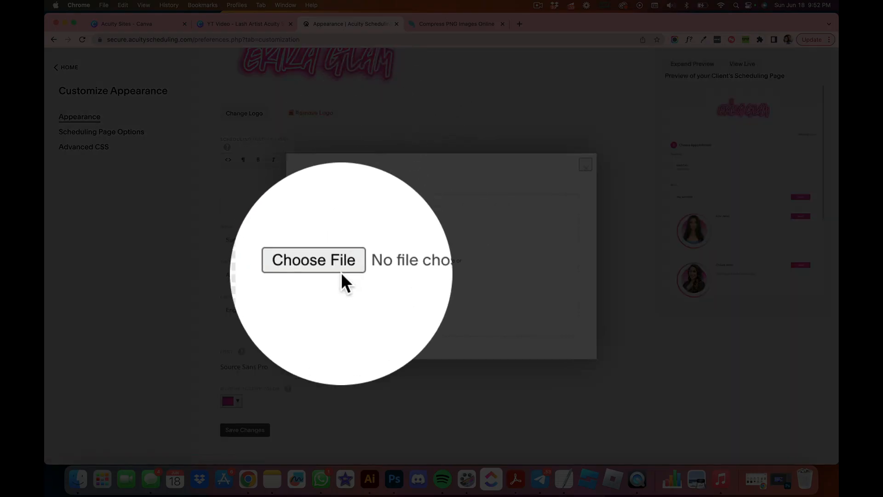
{"action": "left_click", "coordinate": [313, 259]}
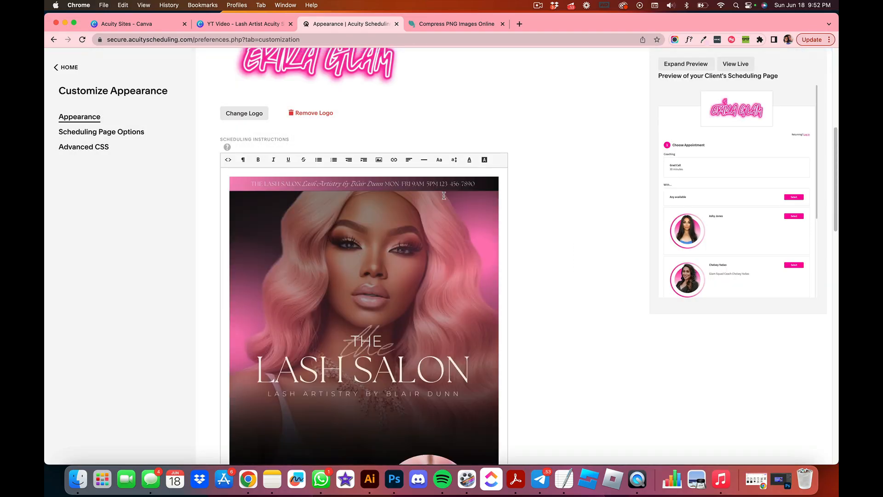
{"action": "scroll", "scroll_direction": "down", "scroll_amount": 3}
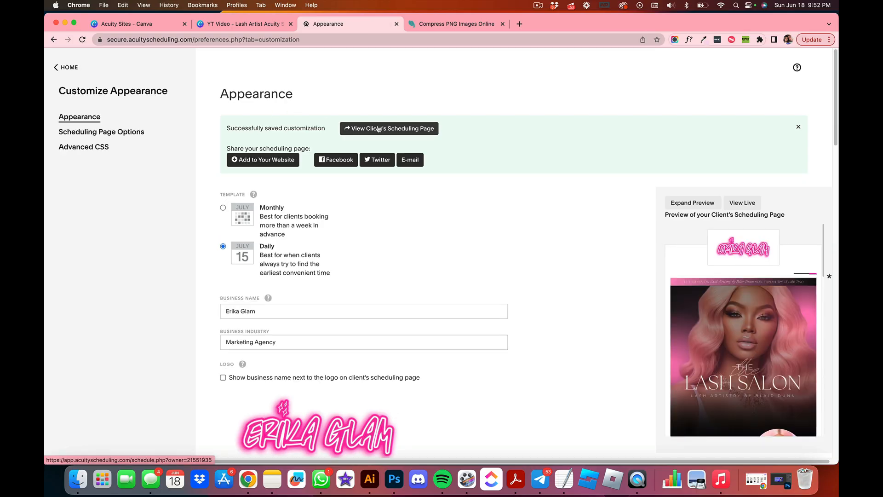
- View the client's live scheduling page showing the Erika Glam logo above the Lash Salon banner
{"action": "left_click", "coordinate": [389, 128]}
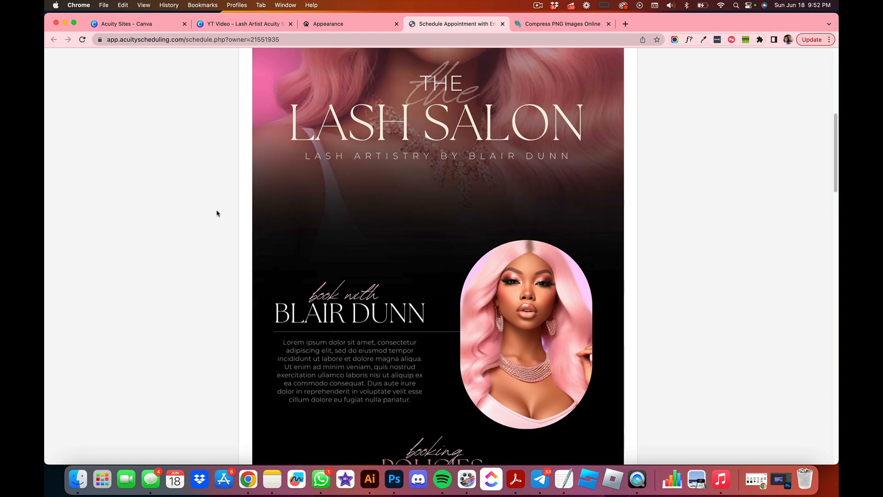
{"action": "scroll", "scroll_direction": "down", "scroll_amount": 3}
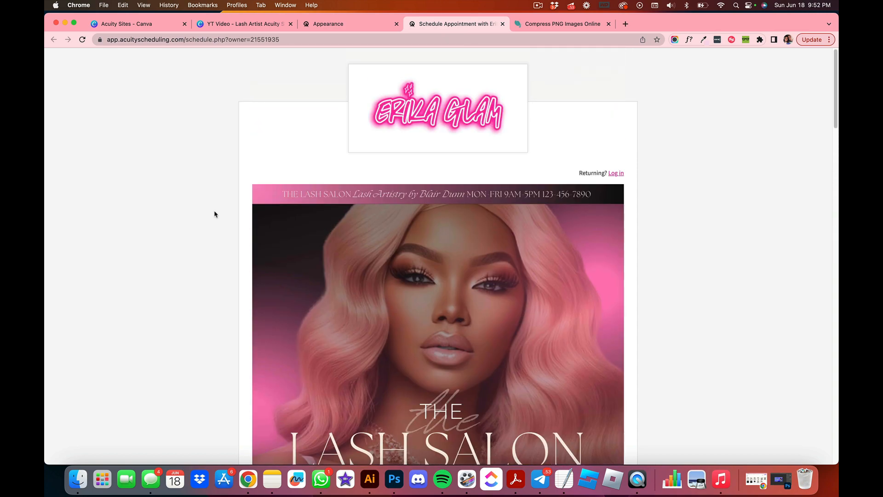
{"action": "mouse_move", "coordinate": [181, 202]}
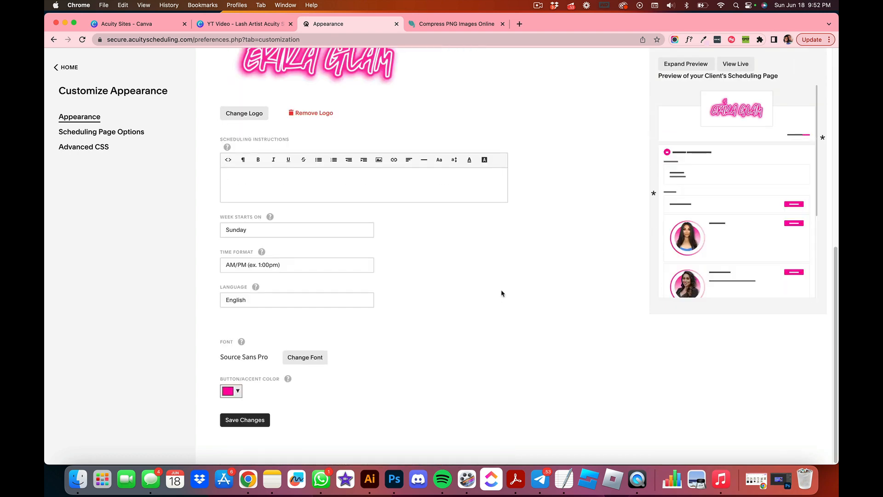
- Save the Appearance settings with Scheduling Instructions emptied, then return to the Canva design
{"action": "left_click", "coordinate": [245, 420]}
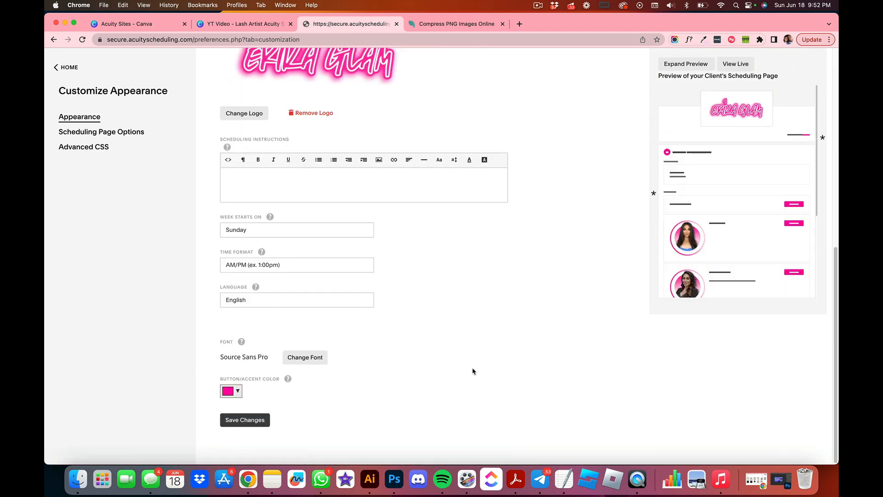
{"action": "left_click", "coordinate": [245, 420]}
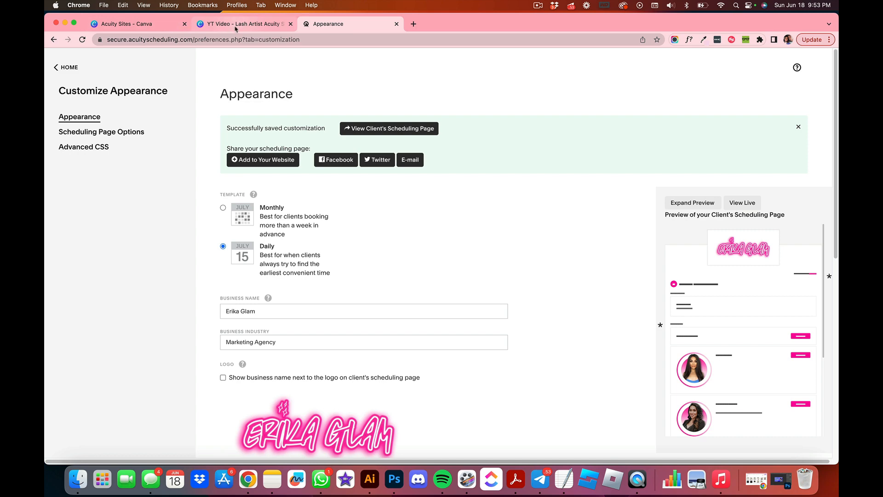
{"action": "left_click", "coordinate": [243, 24]}
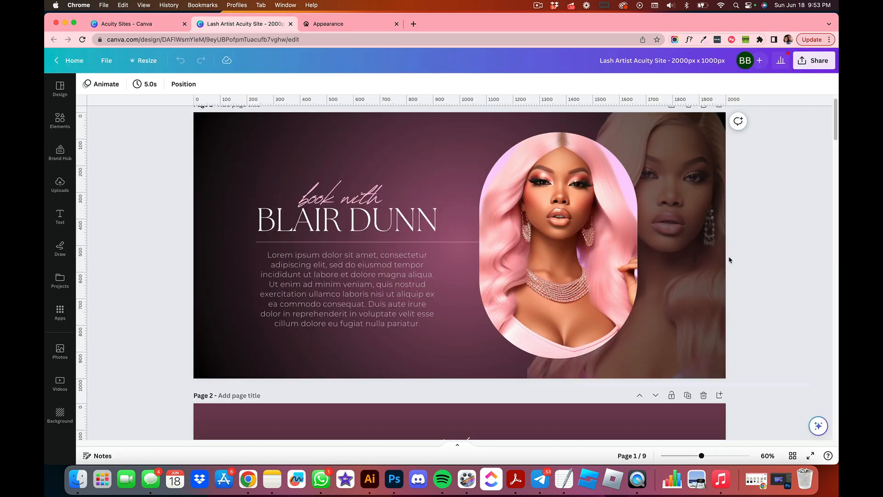
{"action": "scroll", "scroll_direction": "down", "scroll_amount": 3}
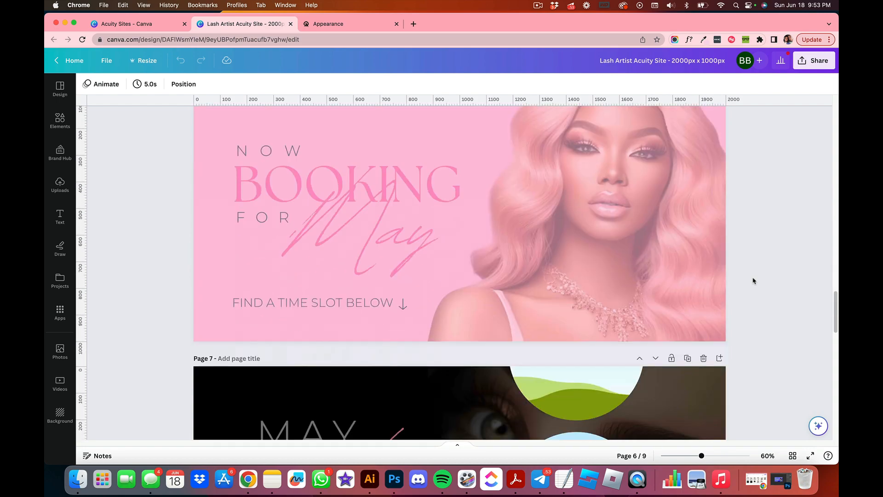
{"action": "scroll", "scroll_direction": "down", "scroll_amount": 3}
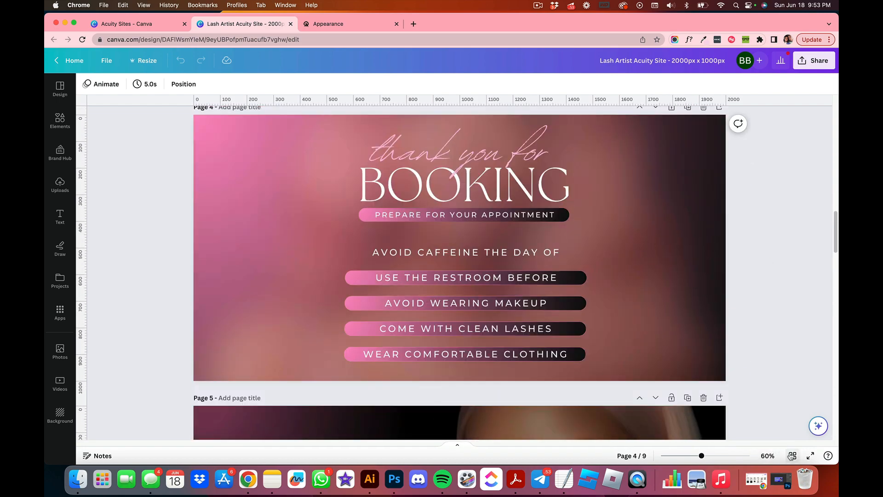
{"action": "left_click", "coordinate": [792, 455]}
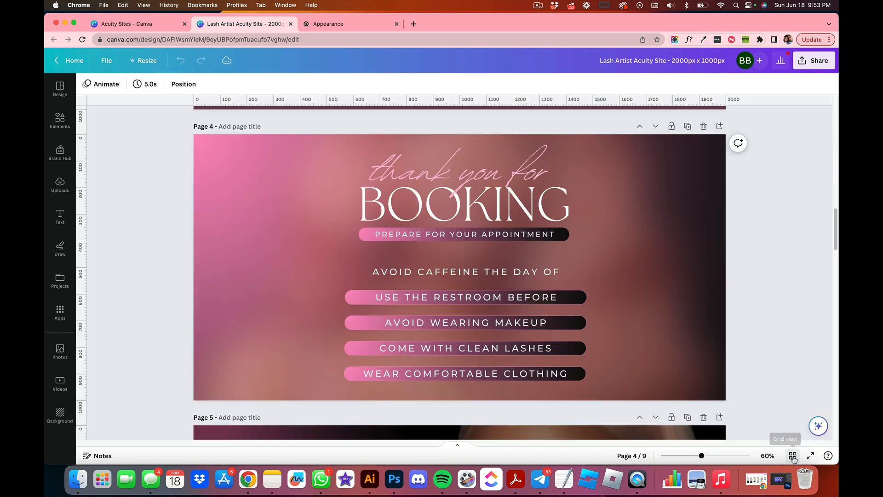
- Download pages 1 and 2 as JPGs, now in Downloads as 1.jpg and 2.jpg, and return to Acuity
{"action": "left_click", "coordinate": [813, 61]}
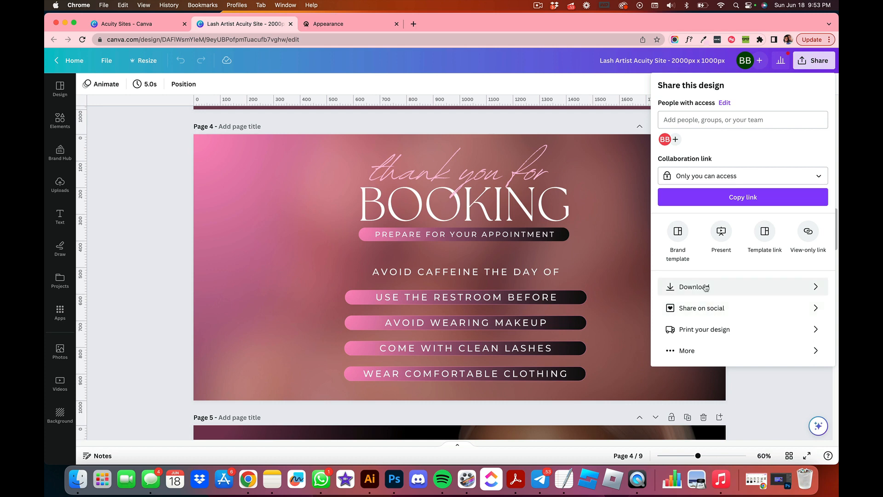
{"action": "left_click", "coordinate": [691, 287]}
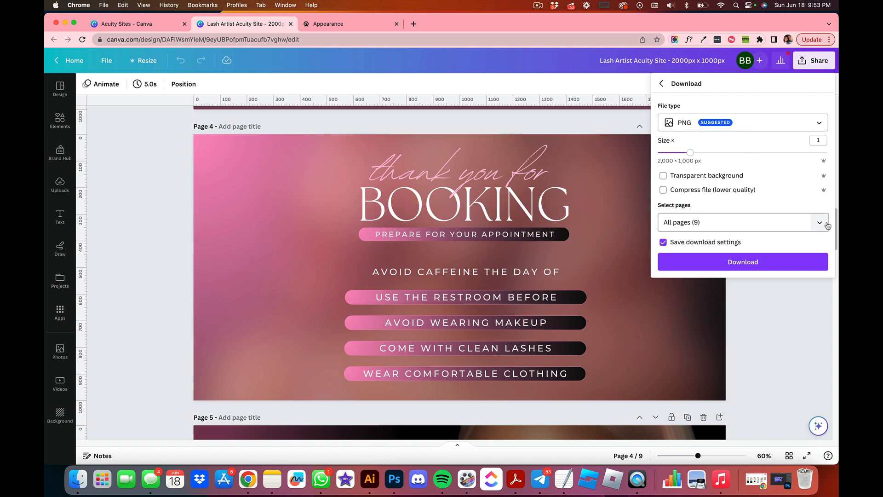
{"action": "left_click", "coordinate": [743, 222]}
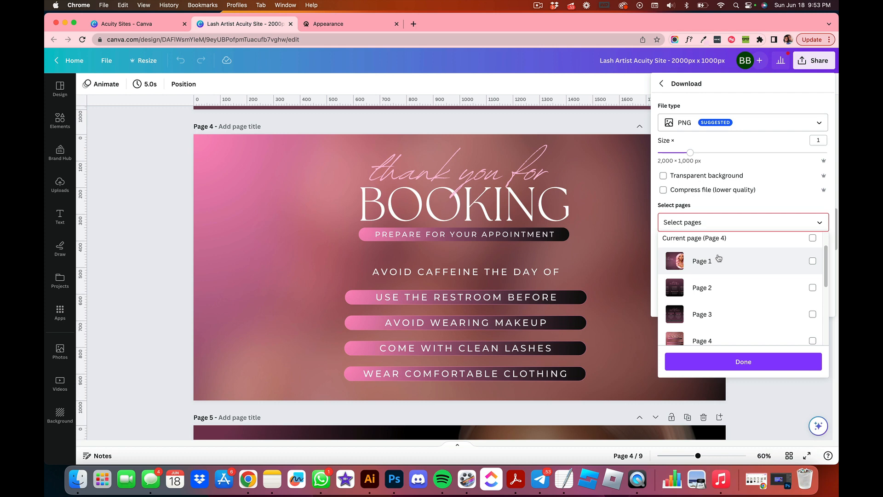
{"action": "left_click", "coordinate": [812, 260]}
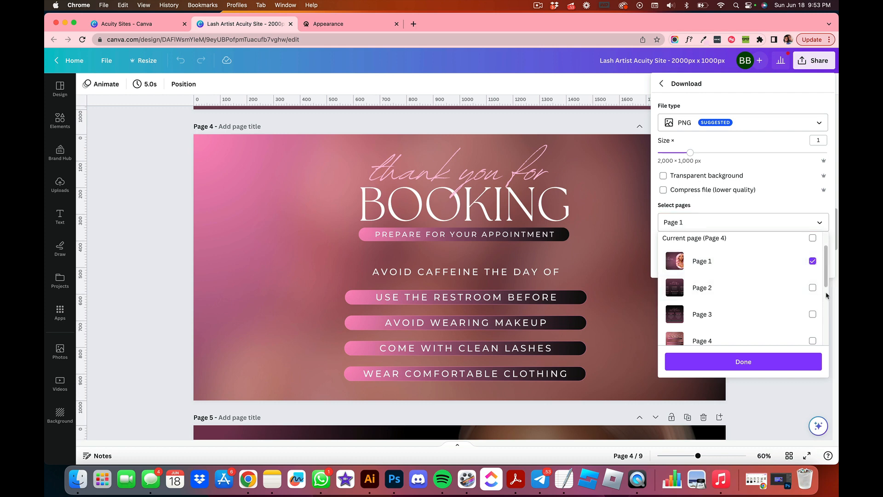
{"action": "left_click", "coordinate": [813, 287]}
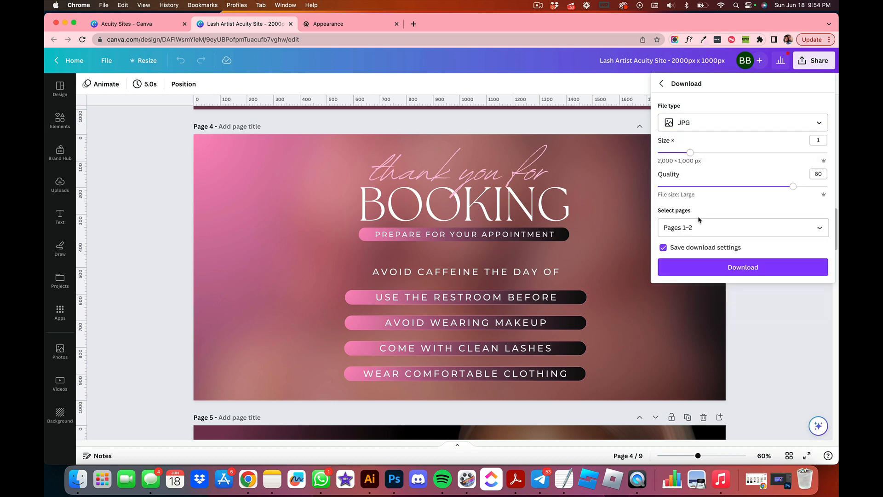
{"action": "left_click", "coordinate": [742, 266]}
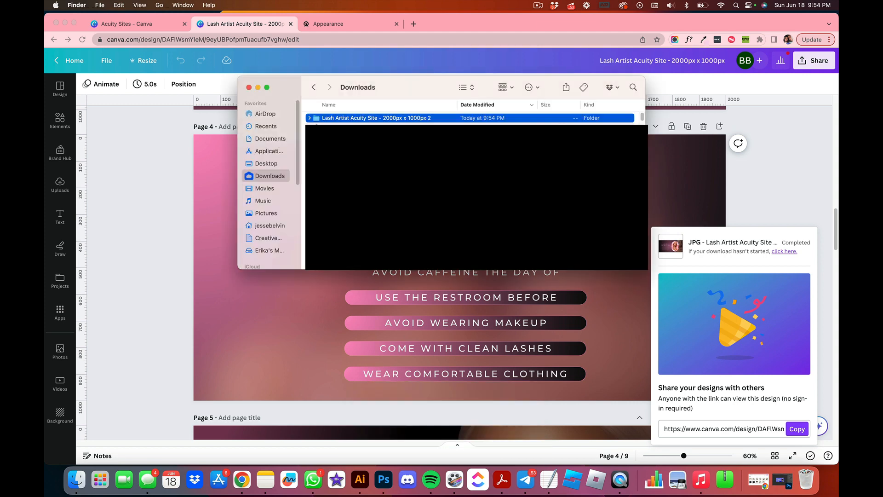
{"action": "double_click", "coordinate": [376, 118]}
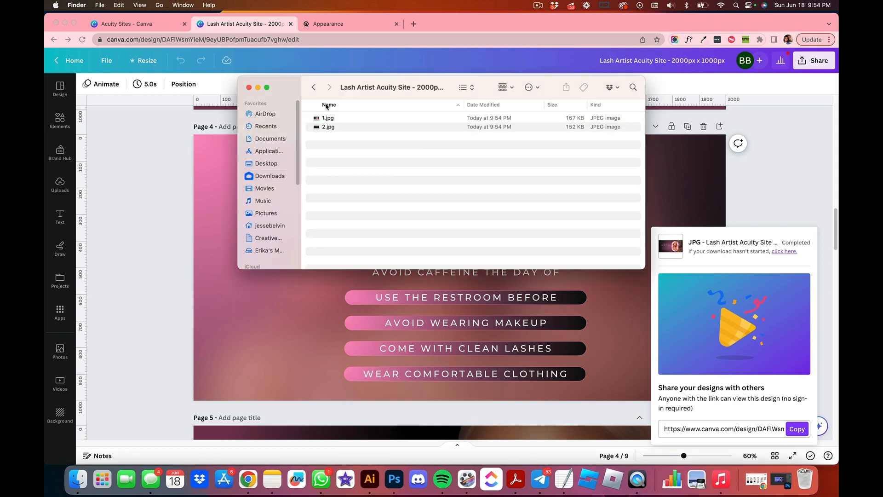
{"action": "left_click", "coordinate": [327, 24]}
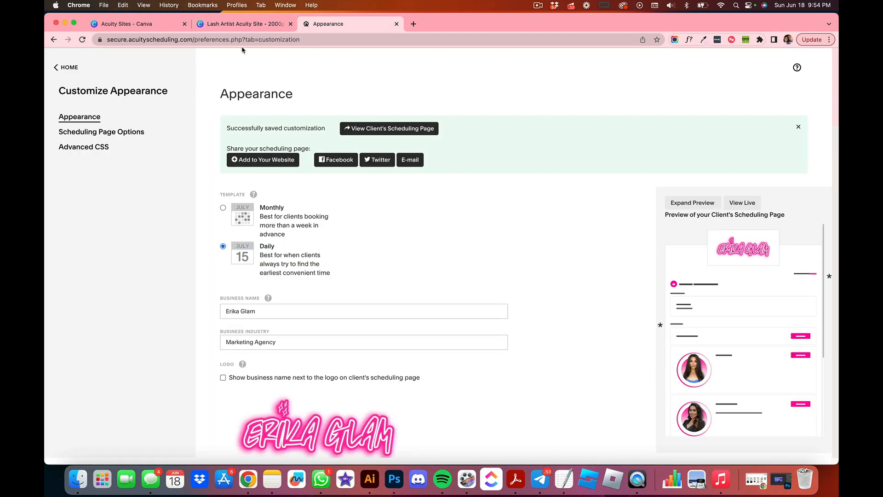
- Insert 1.jpg, the Blair Dunn intro banner, into the Scheduling Instructions editor
{"action": "scroll", "scroll_direction": "down", "scroll_amount": 3}
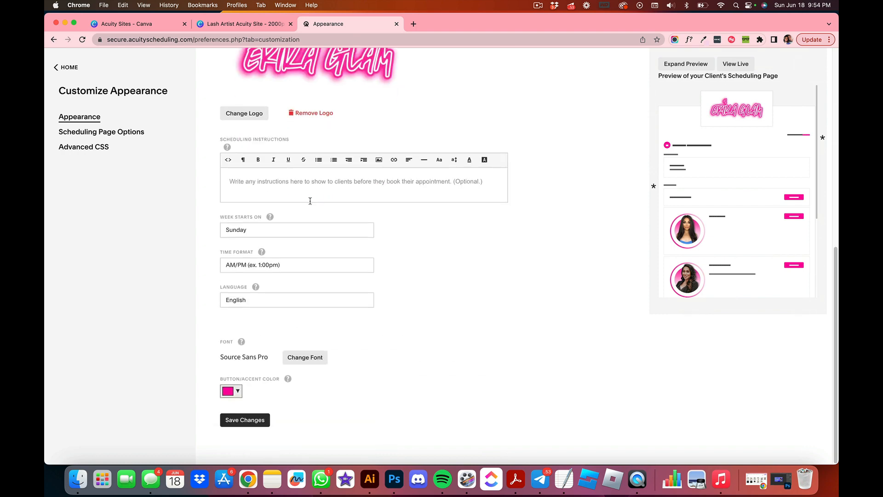
{"action": "mouse_move", "coordinate": [378, 159]}
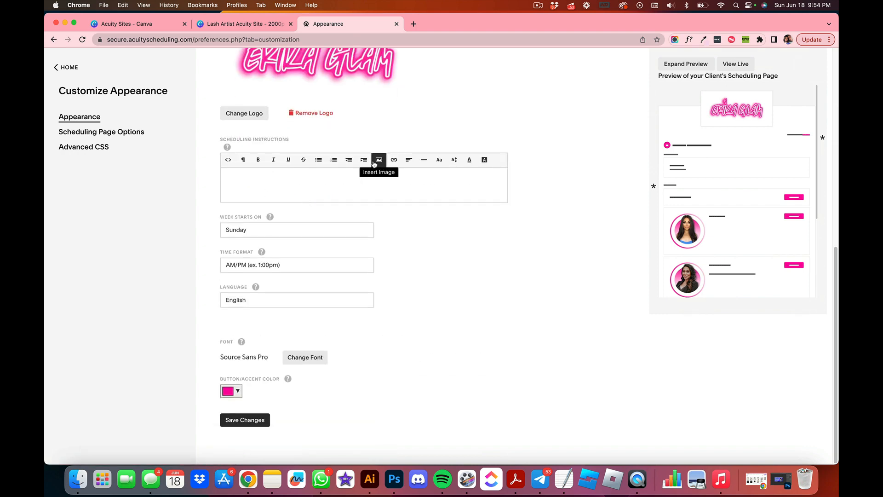
{"action": "left_click", "coordinate": [378, 159]}
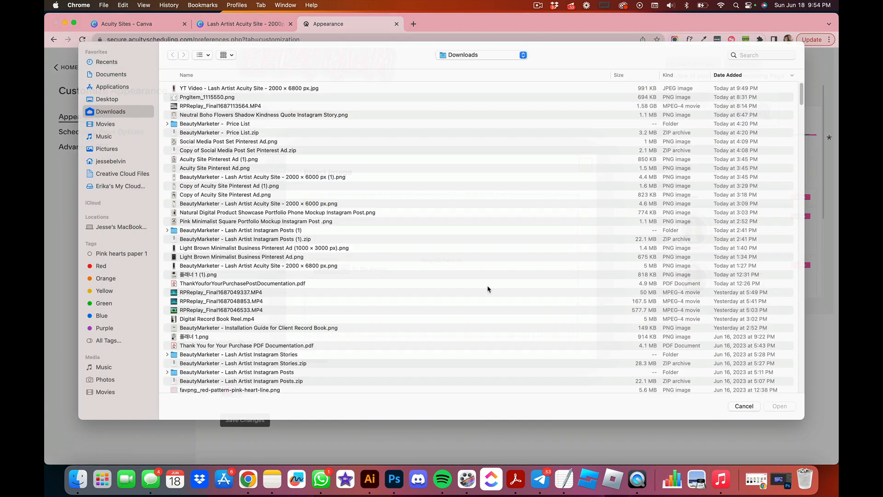
{"action": "left_click", "coordinate": [480, 55]}
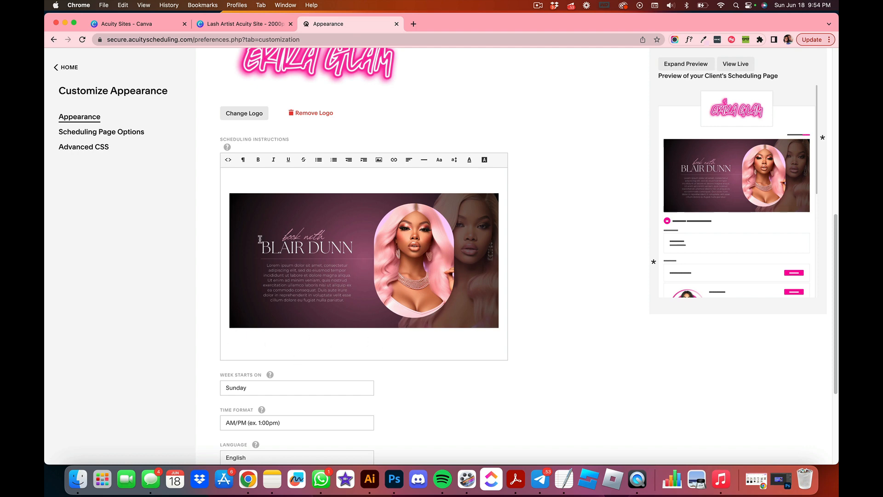
- Insert 2.jpg, the booking policies banner, below the Blair Dunn banner and upload it
{"action": "left_click", "coordinate": [378, 159]}
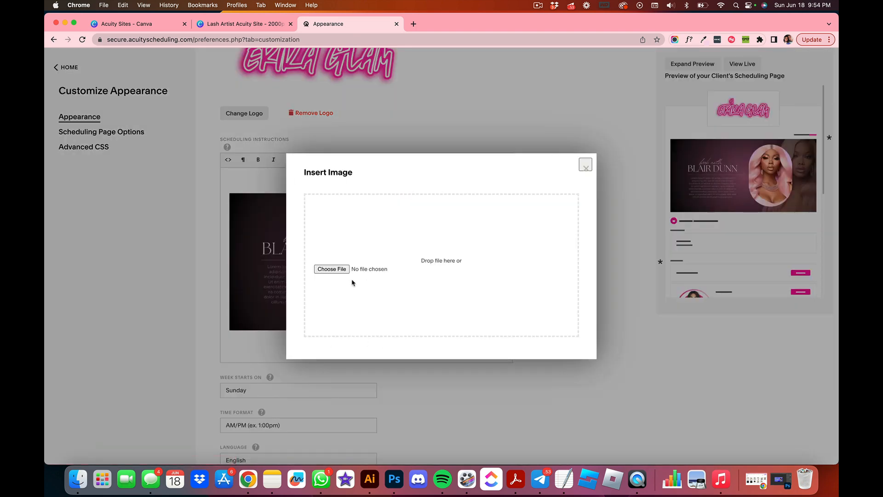
{"action": "left_click", "coordinate": [331, 268]}
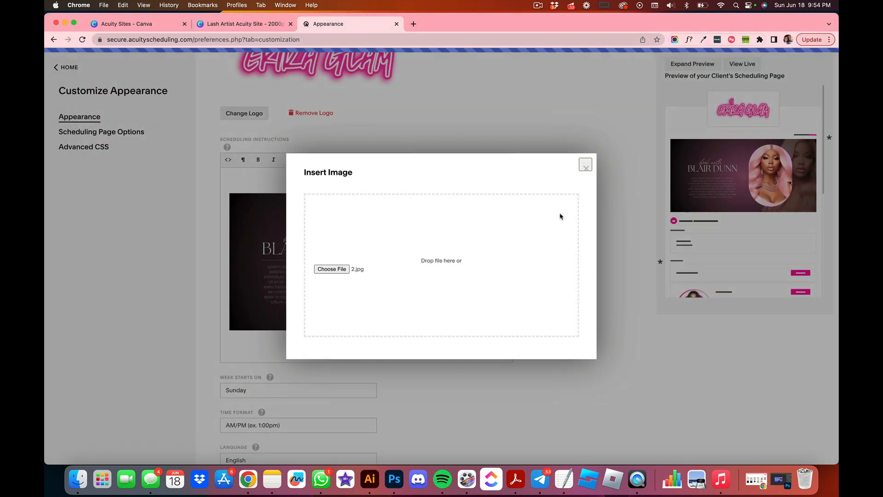
{"action": "left_click", "coordinate": [585, 164]}
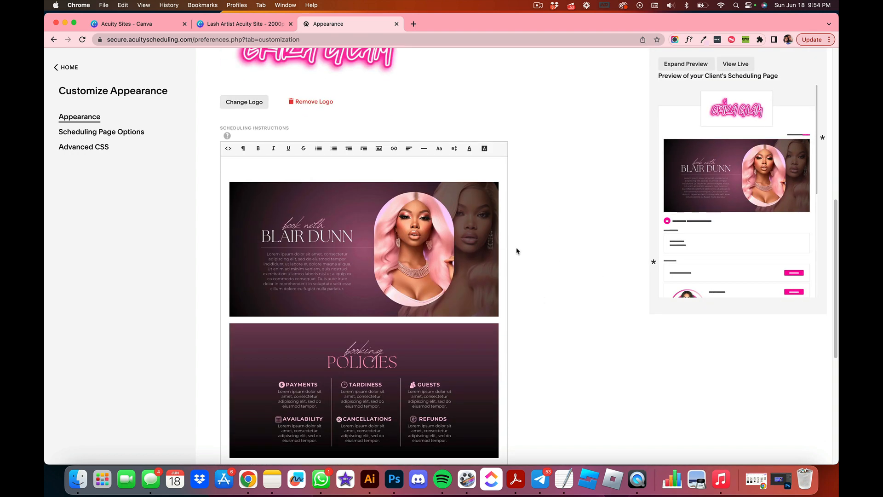
- Save Changes so both banners show in the client page preview, intro above policies
{"action": "scroll", "scroll_direction": "down", "scroll_amount": 3}
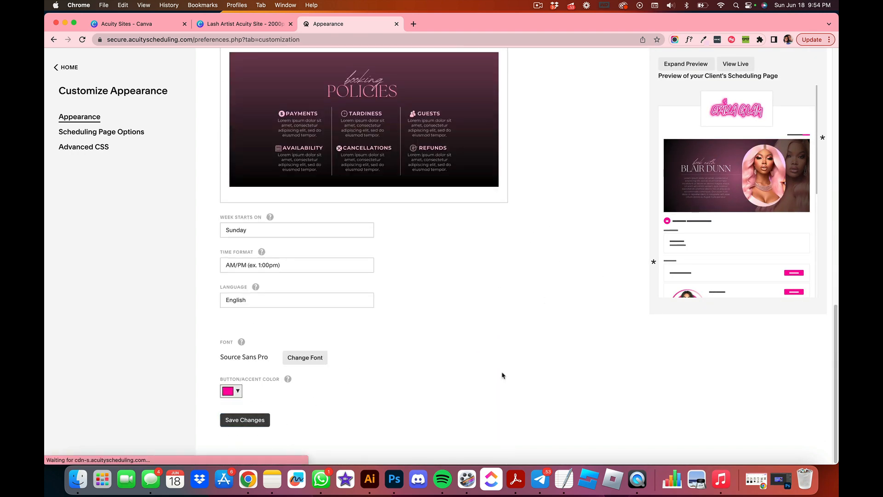
{"action": "left_click", "coordinate": [245, 419]}
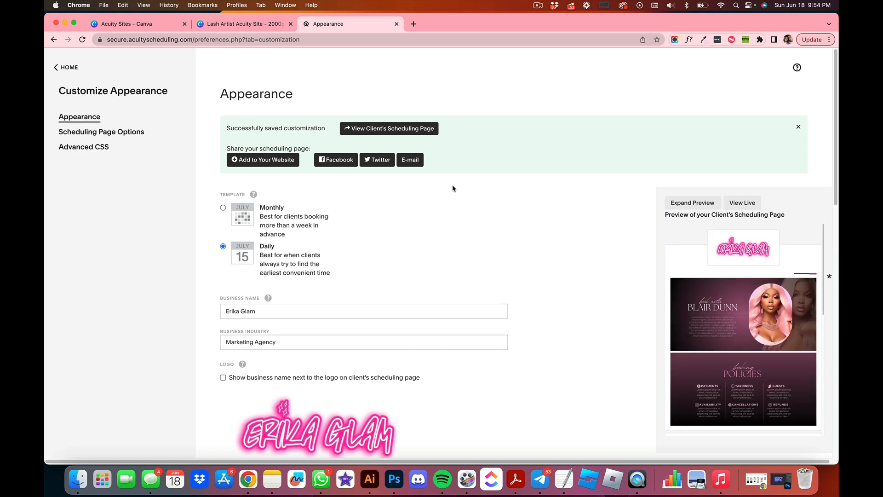
{"action": "scroll", "scroll_direction": "down", "scroll_amount": 3}
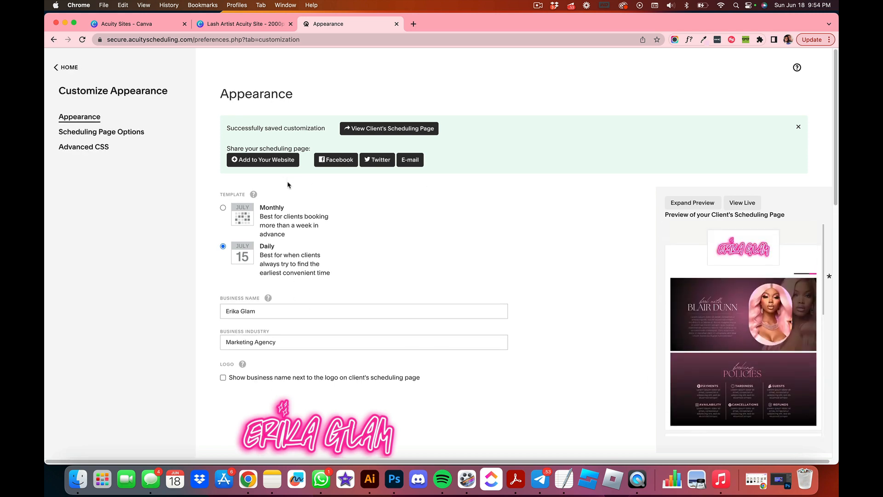
{"action": "scroll", "scroll_direction": "down", "scroll_amount": 3}
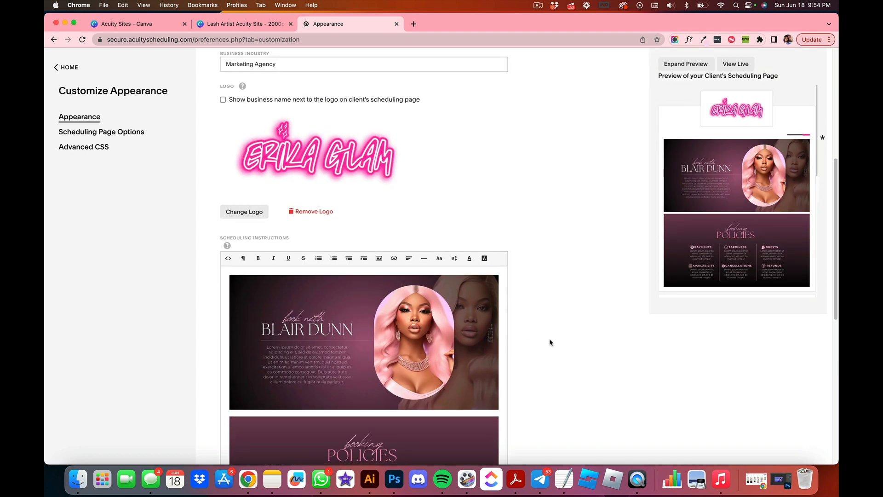
{"action": "scroll", "scroll_direction": "down", "scroll_amount": 3}
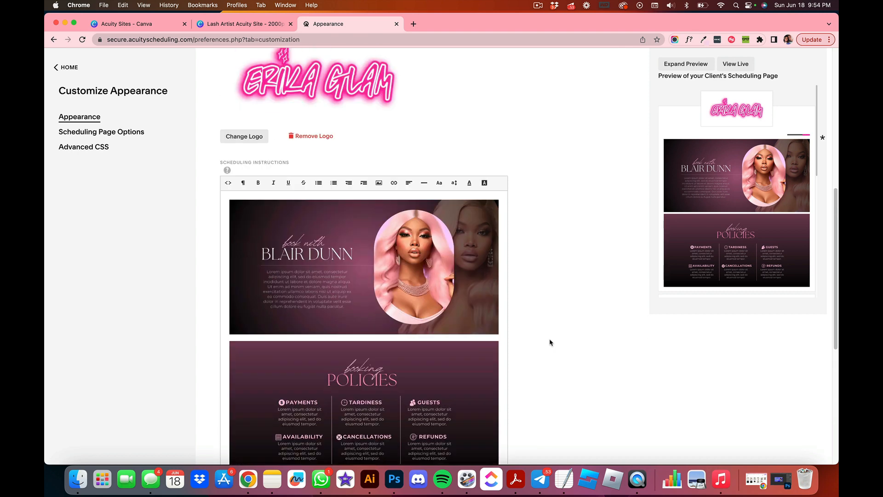
{"action": "left_click", "coordinate": [812, 40]}
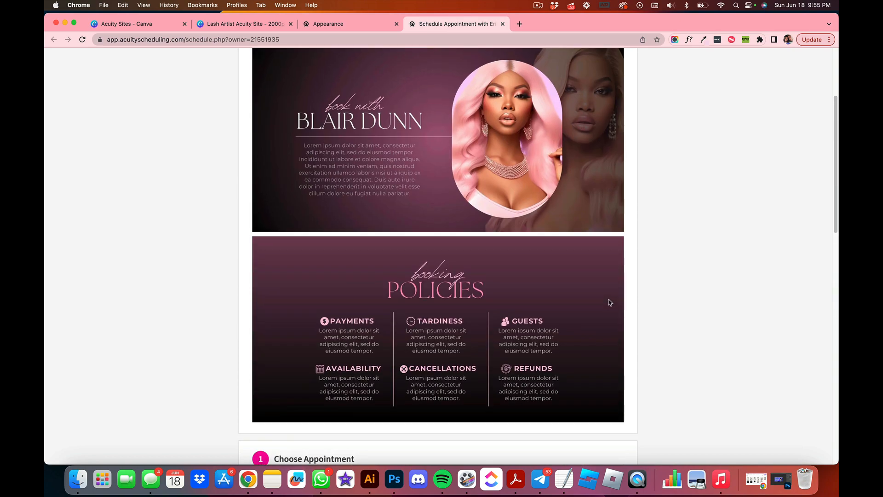
- Check both stacked banners on the live client page and return to the Appearance settings
{"action": "scroll", "scroll_direction": "up", "scroll_amount": 3}
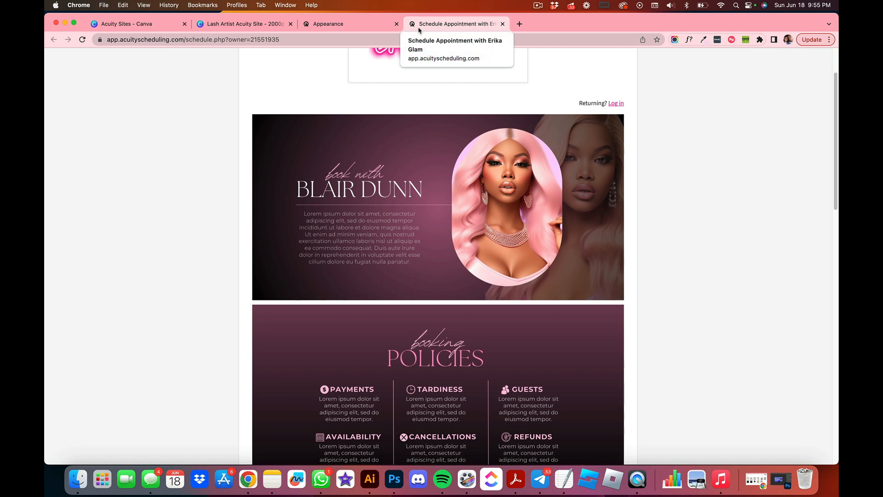
{"action": "left_click", "coordinate": [337, 24]}
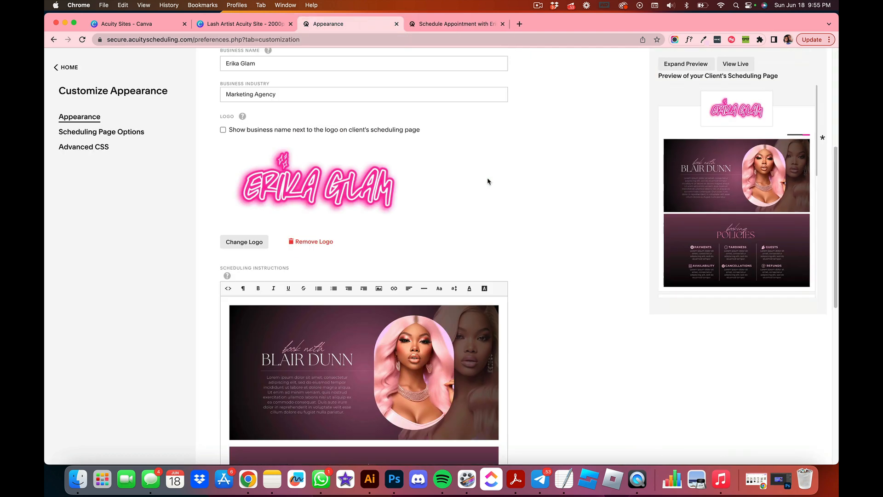
- Save Changes on the Appearance page again, keeping both banners in the instructions
{"action": "scroll", "scroll_direction": "down", "scroll_amount": 3}
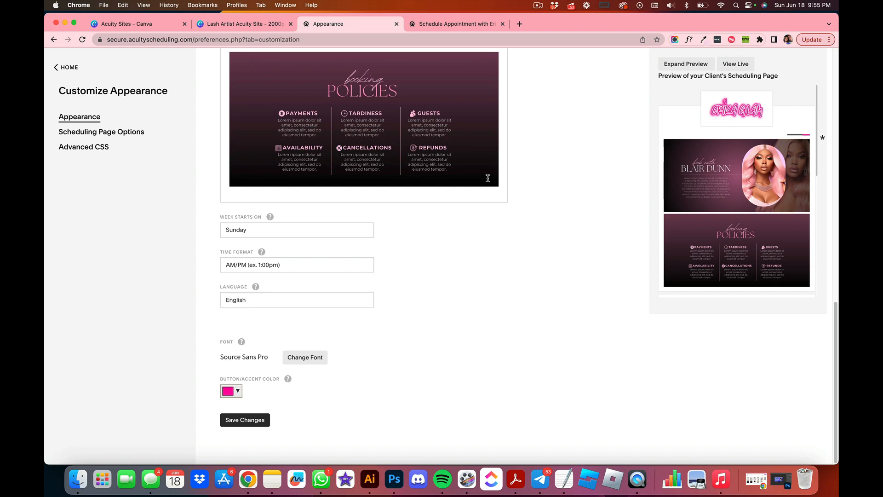
{"action": "left_click", "coordinate": [244, 420]}
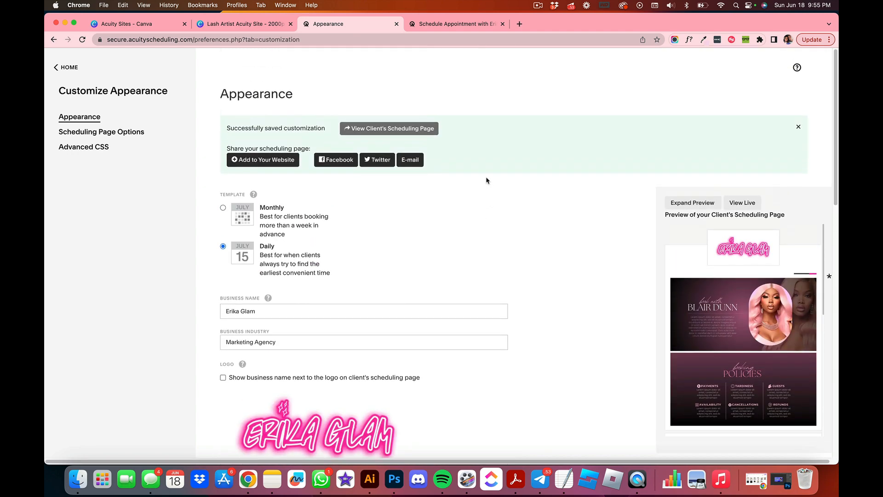